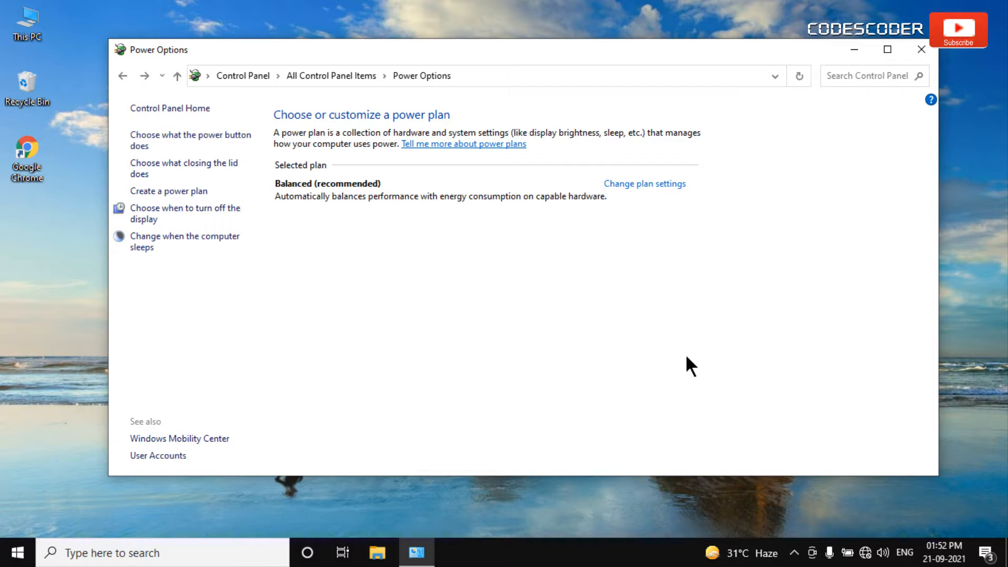
mouse_move(609, 262)
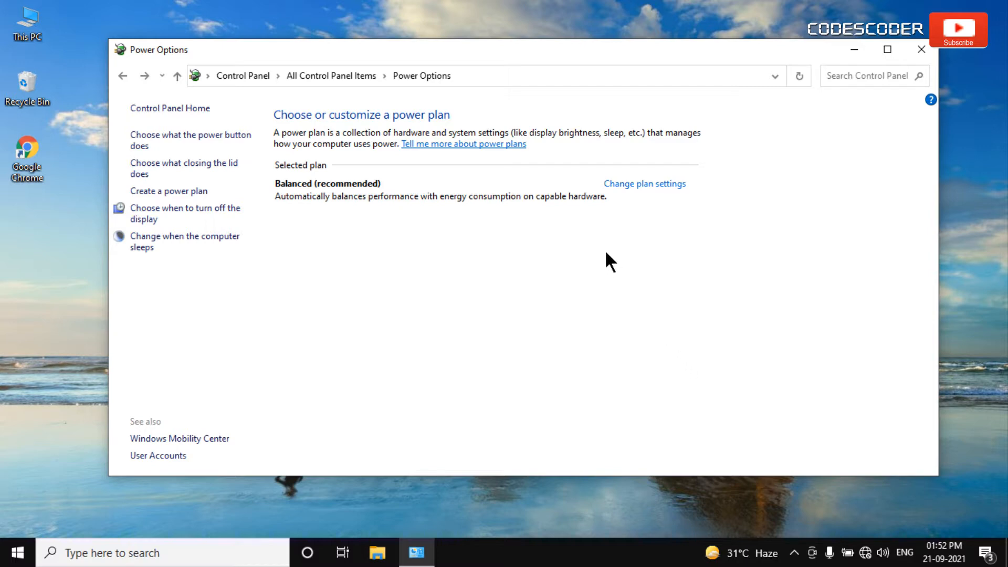
- Close the Power Options window that lists only the Balanced plan
click(921, 50)
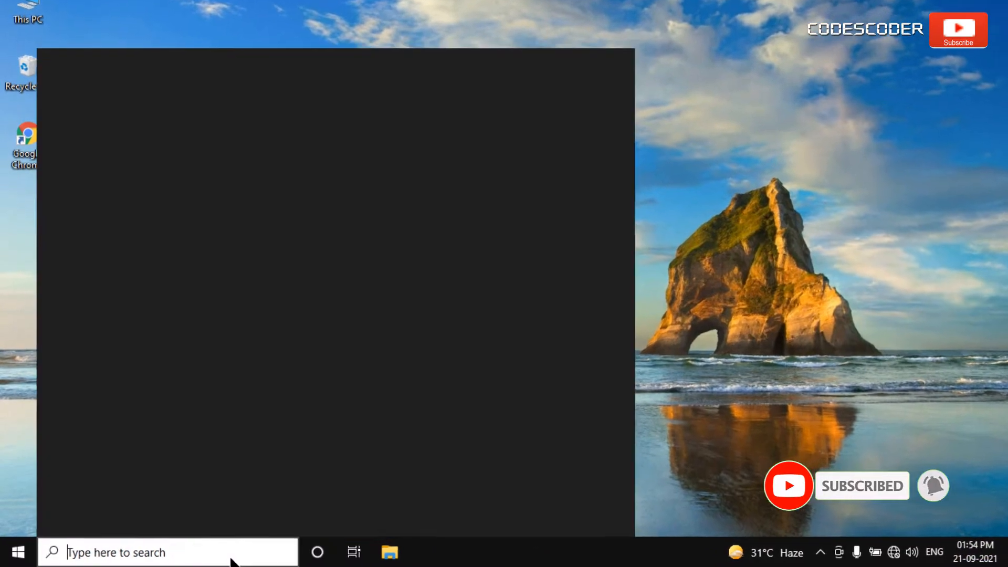
- Search for 'cmd' and launch Command Prompt with administrator rights
text(control Panel)
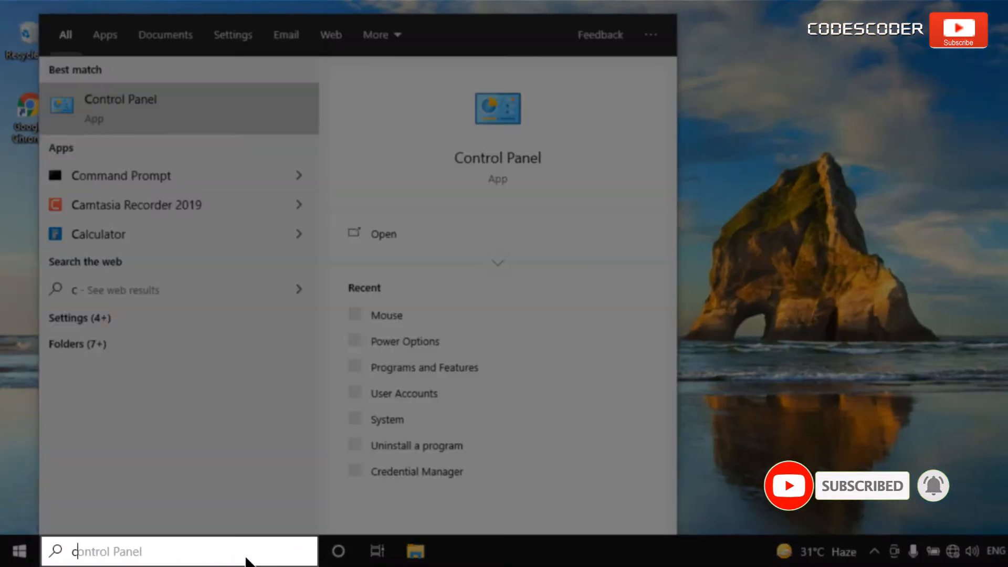
text(cmd)
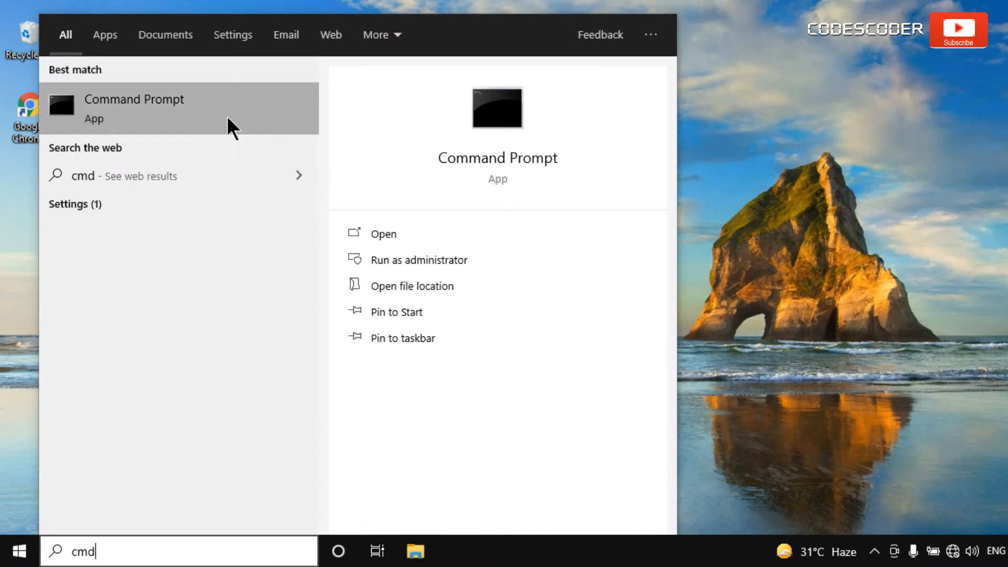
right_click(134, 109)
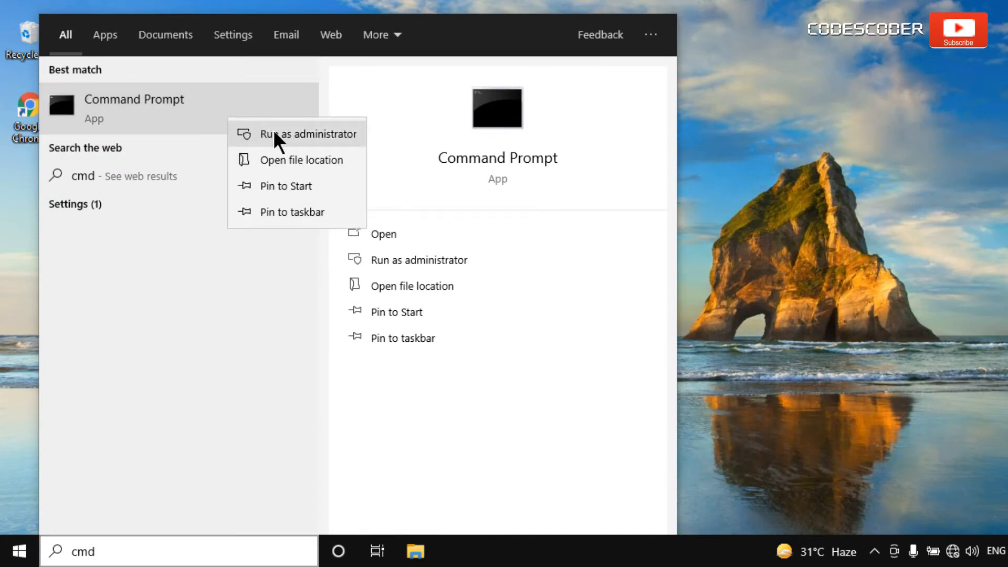
click(314, 133)
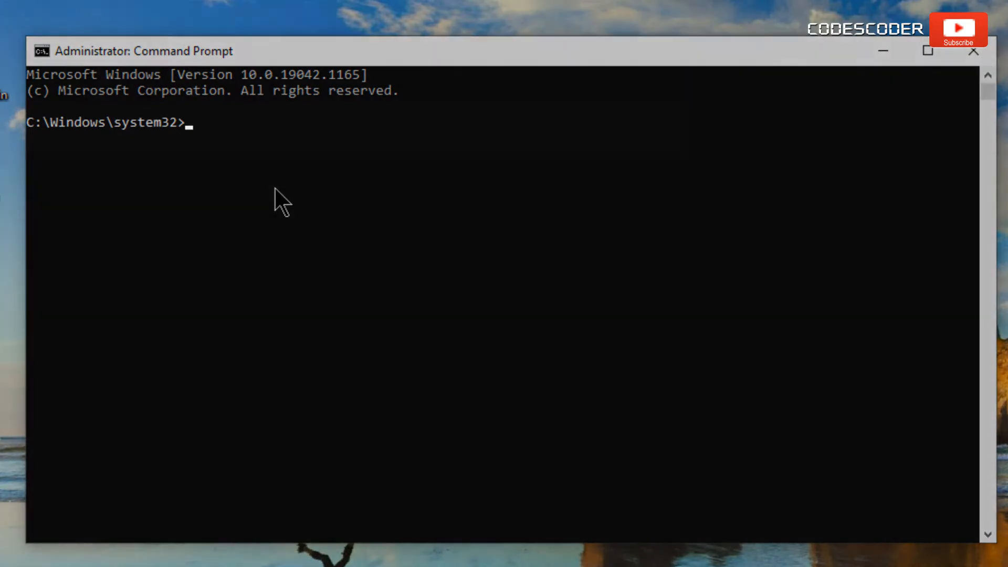
- Run powercfg -duplicatescheme 8c5e7fda-e8bf-4a96-9a85-a6e23a8c635c to recreate the High performance plan
text(powercfg -duplicatescheme 8c5e7fda-e8bf-4a96-9a85-a6e23a8c635c)
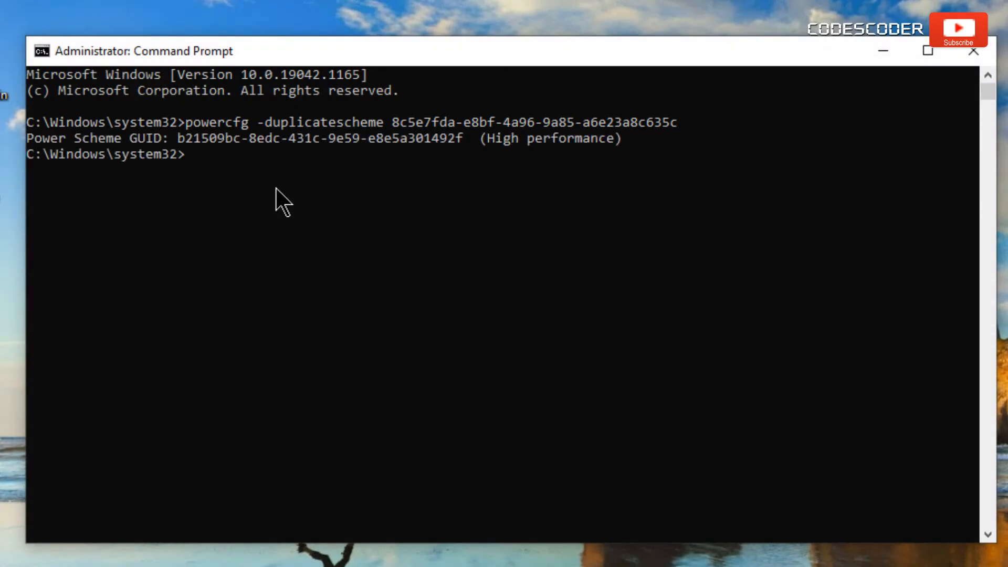
mouse_move(503, 172)
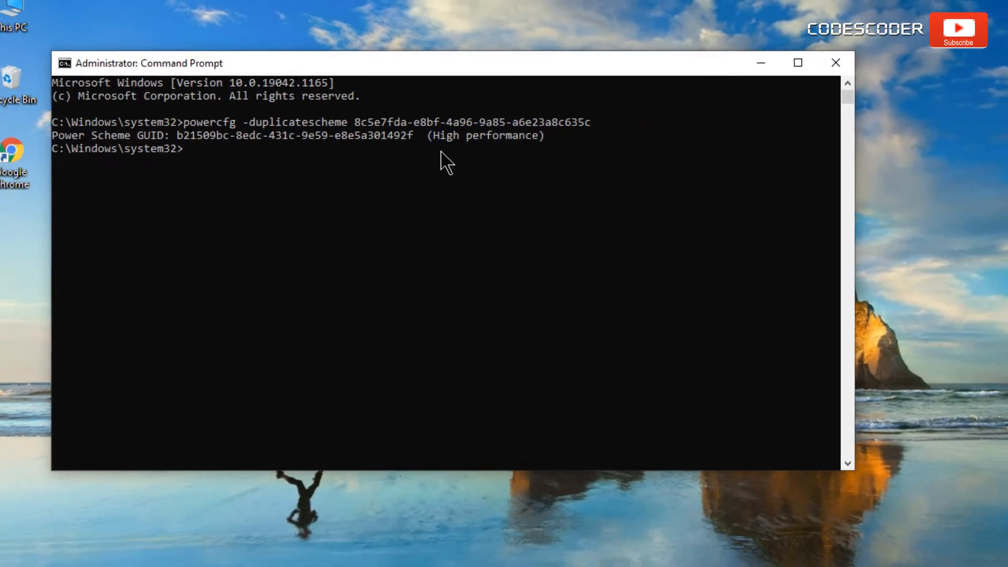
- Minimize Command Prompt and search for 'control panel' so it shows as best match
click(835, 62)
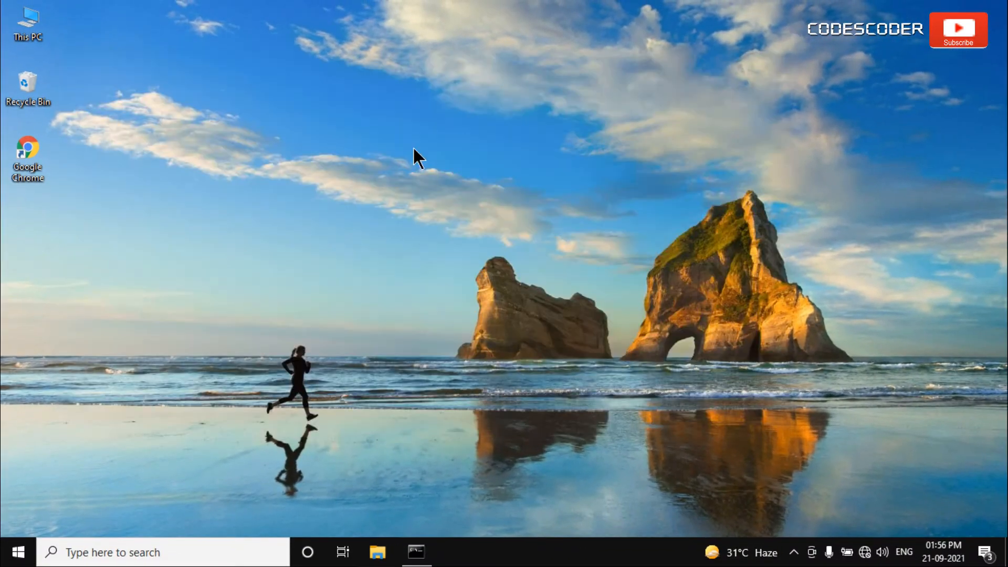
mouse_move(328, 363)
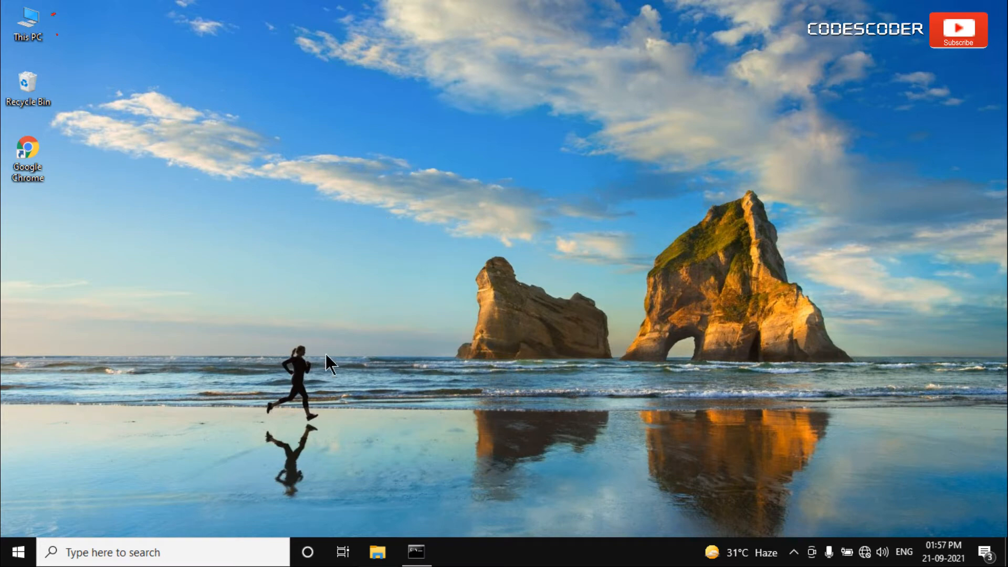
text(control Panel)
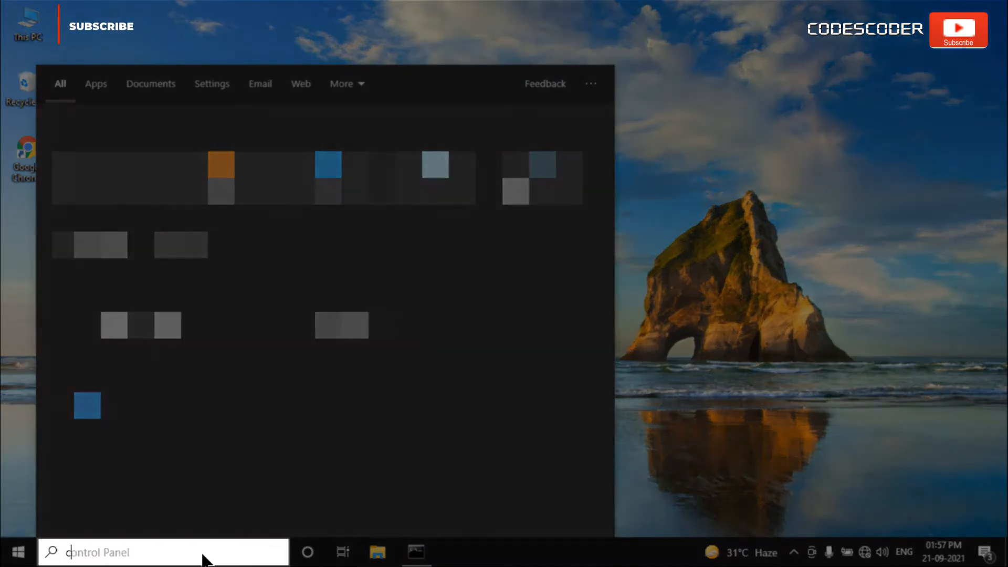
text(control panel)
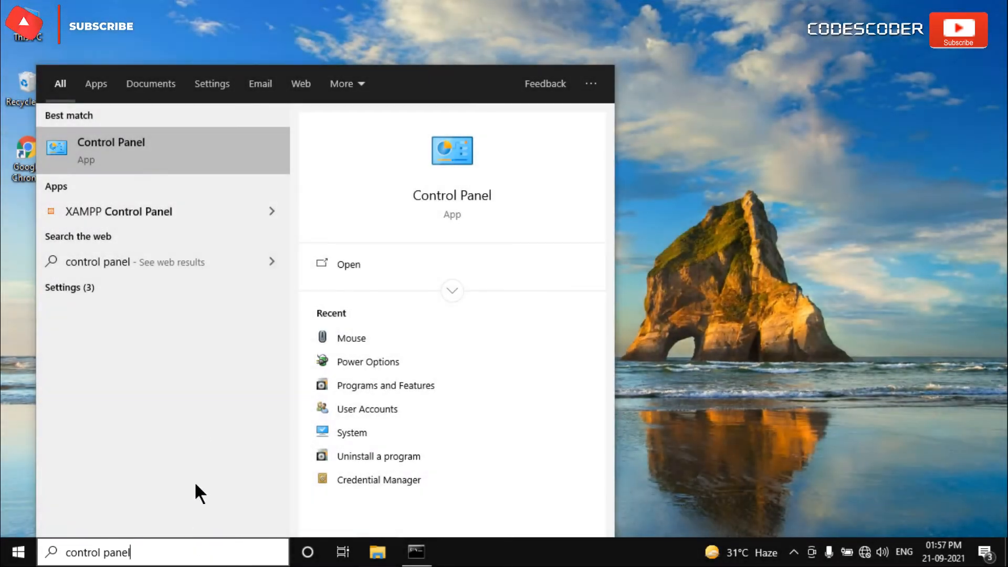
mouse_move(205, 157)
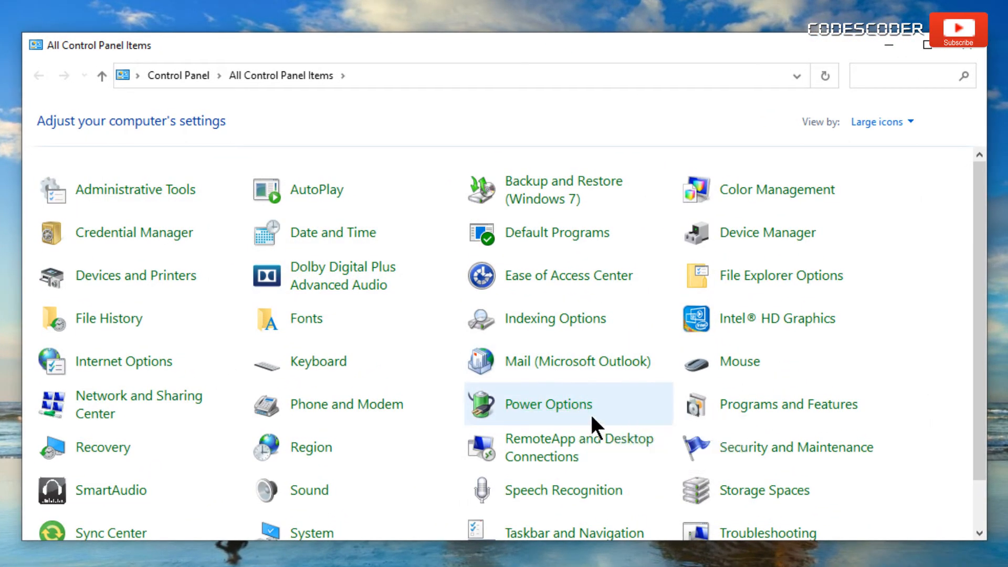
- Open Power Options from All Control Panel Items to check for additional plans
click(548, 404)
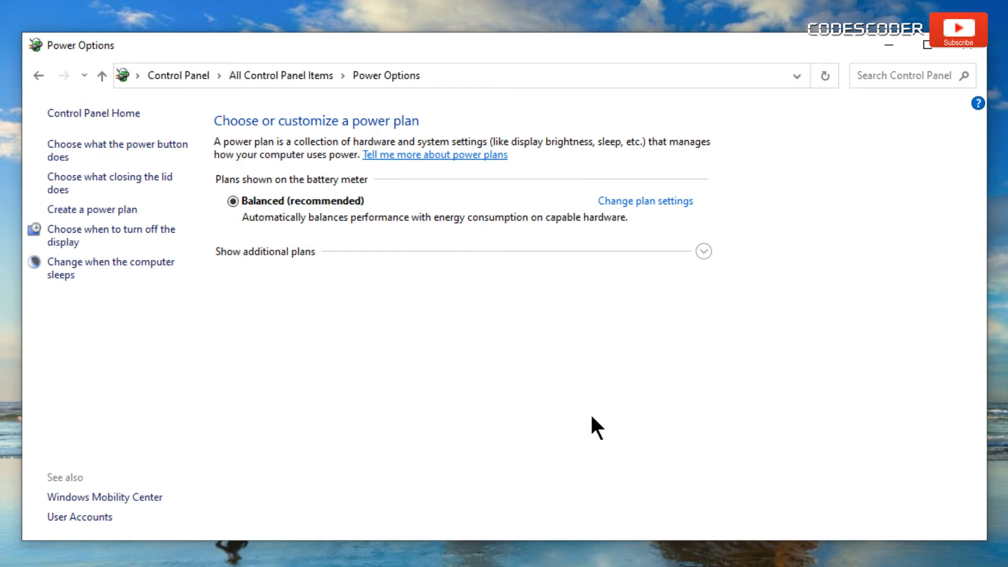
mouse_move(703, 254)
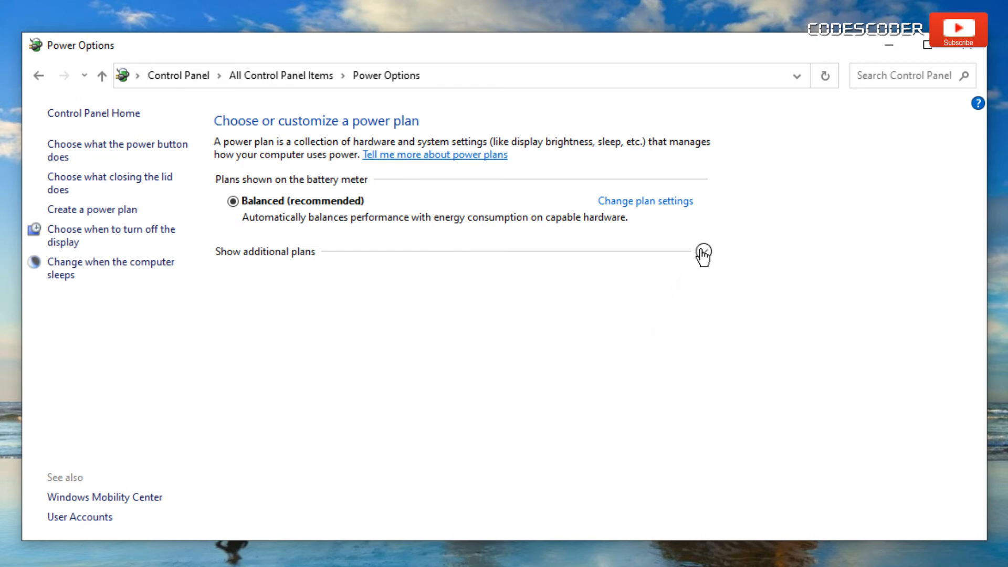